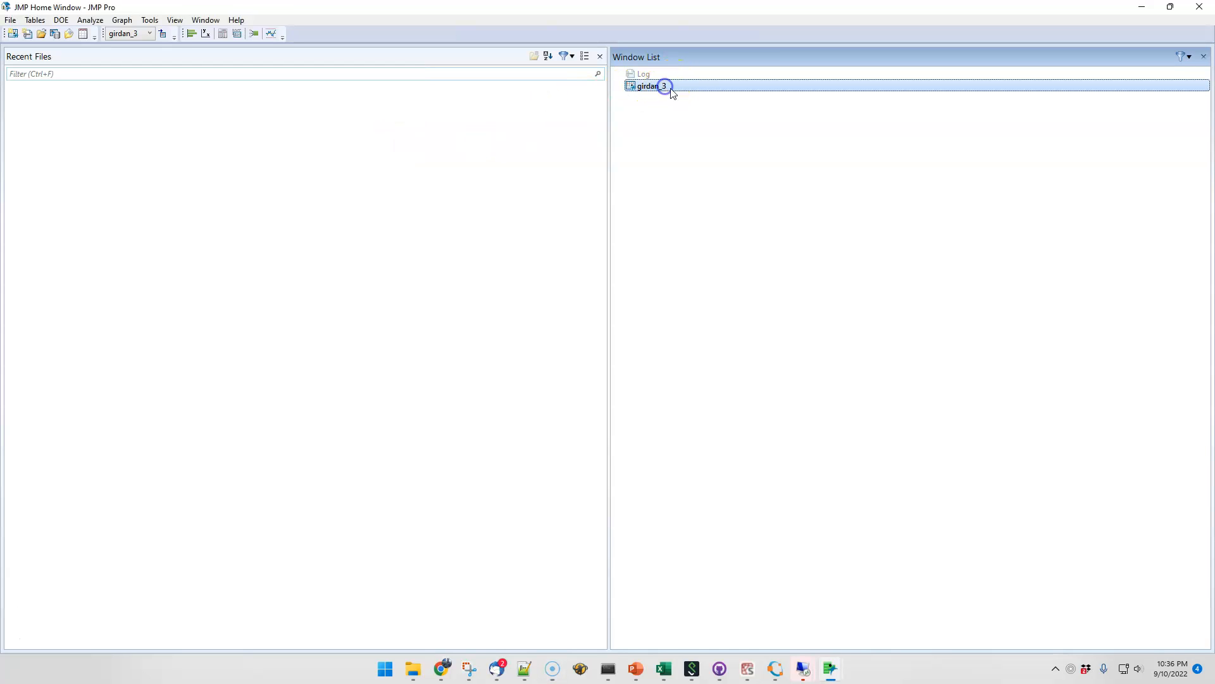
{"action": "mouse_move", "coordinate": [786, 144]}
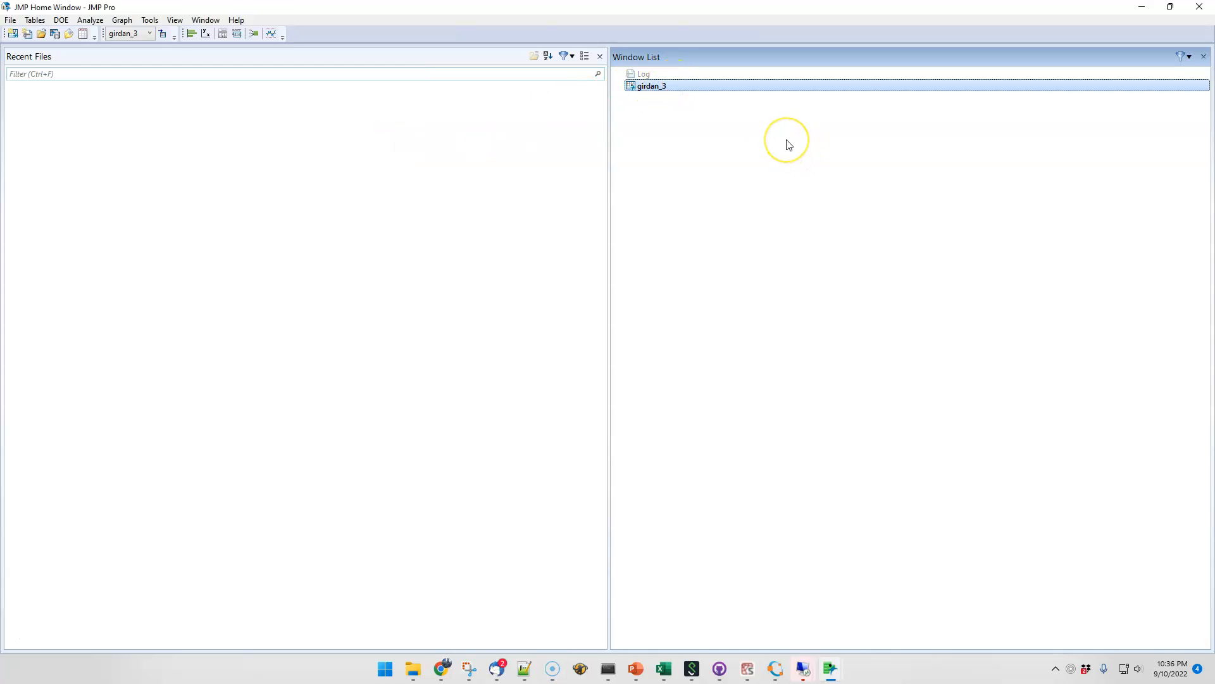
{"action": "mouse_move", "coordinate": [688, 121]}
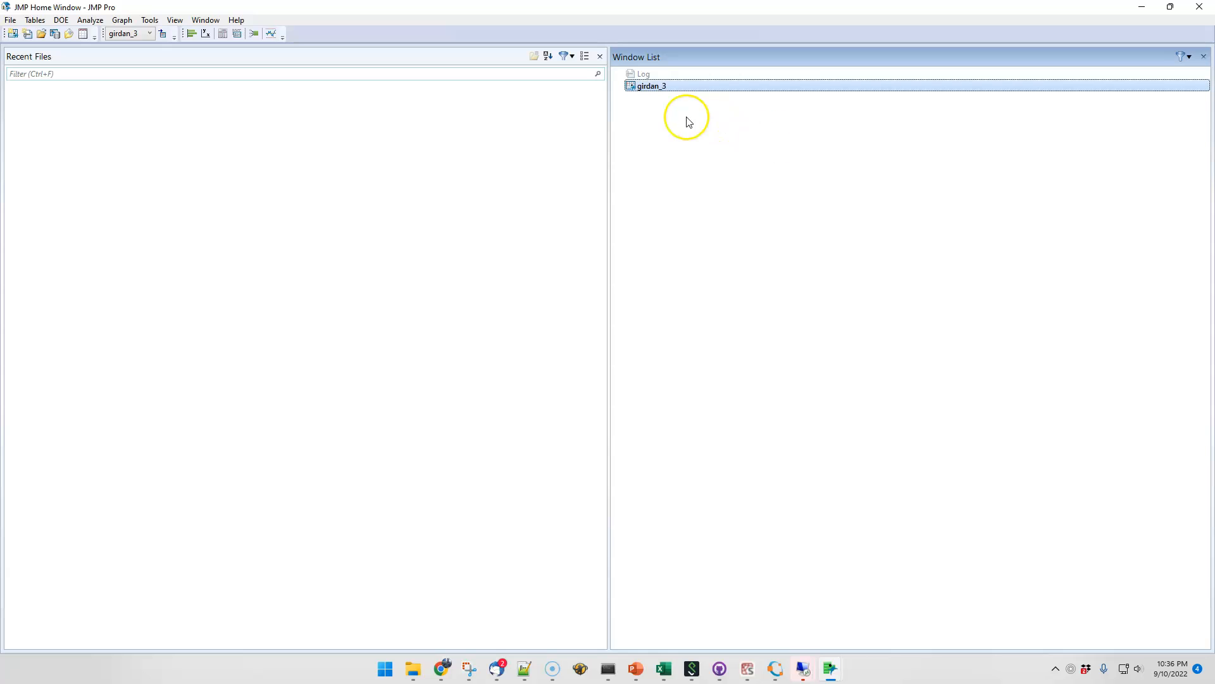
{"action": "mouse_move", "coordinate": [663, 86]}
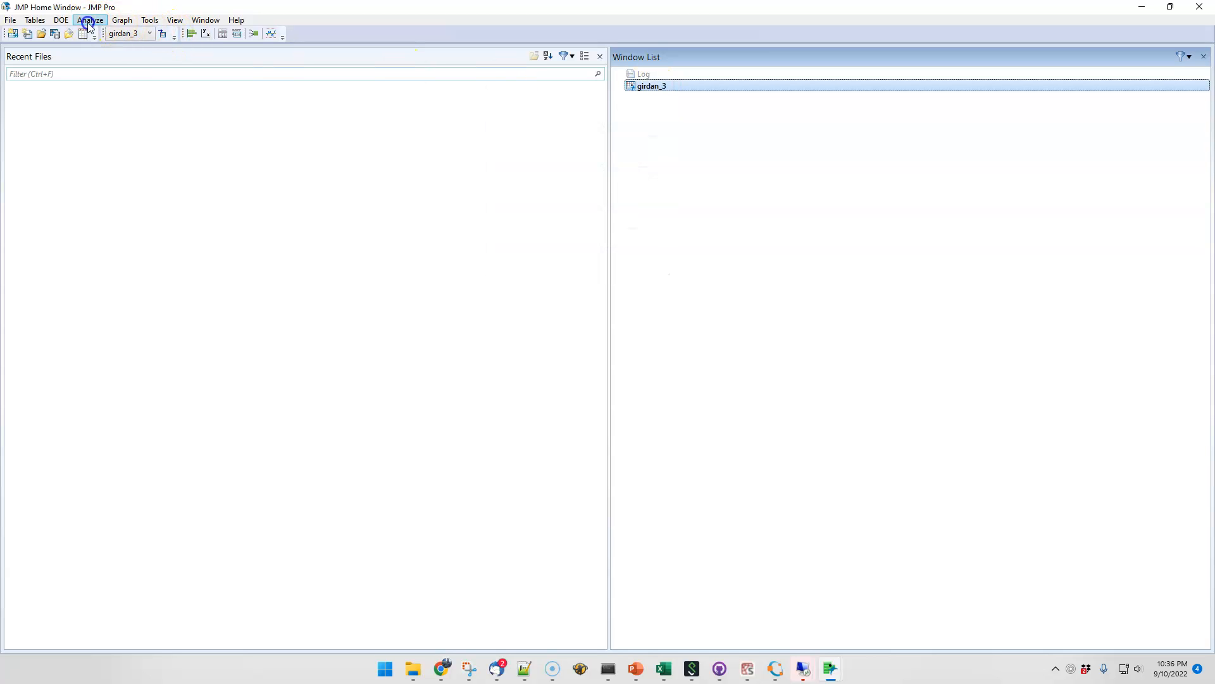
Step: In Fit Model for y on x, set subject's attribute to Random Effect
{"action": "left_click", "coordinate": [89, 20]}
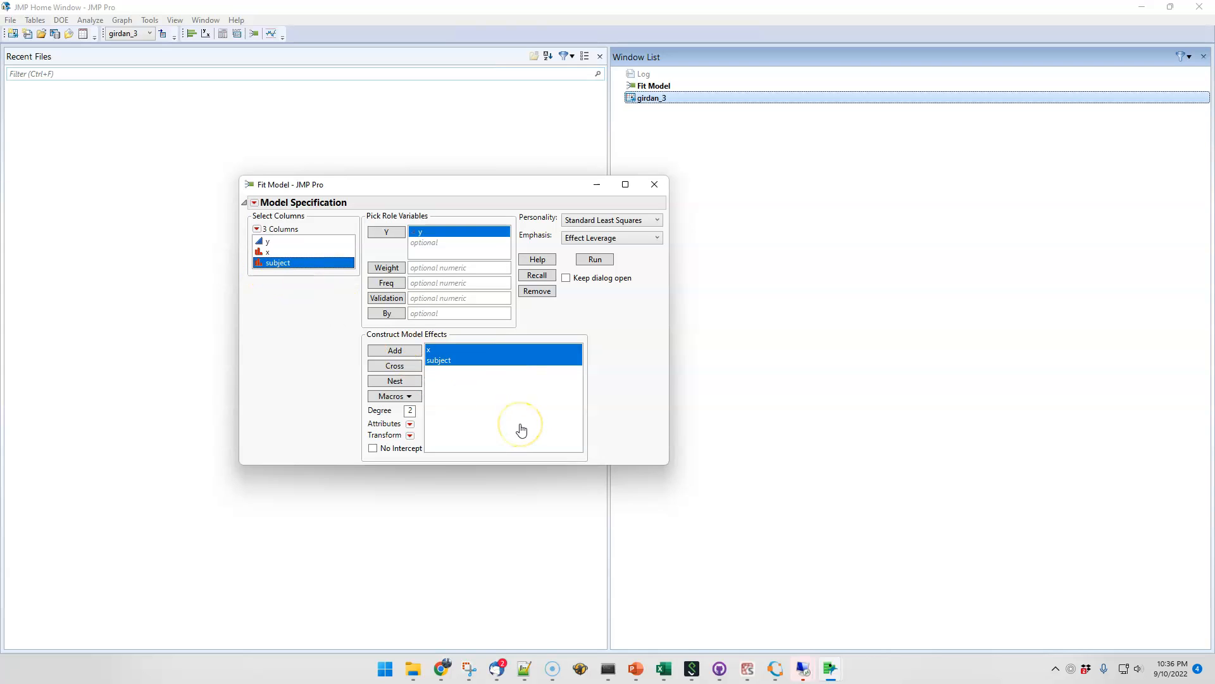
{"action": "left_click", "coordinate": [439, 360]}
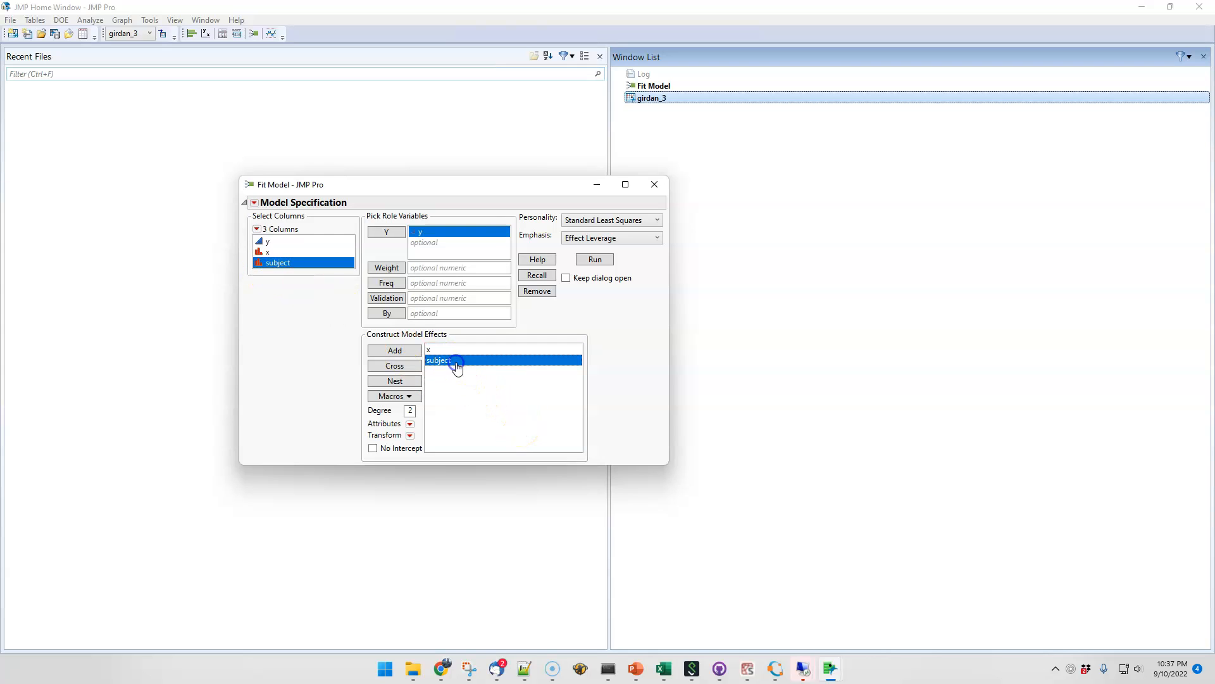
{"action": "left_click", "coordinate": [410, 423]}
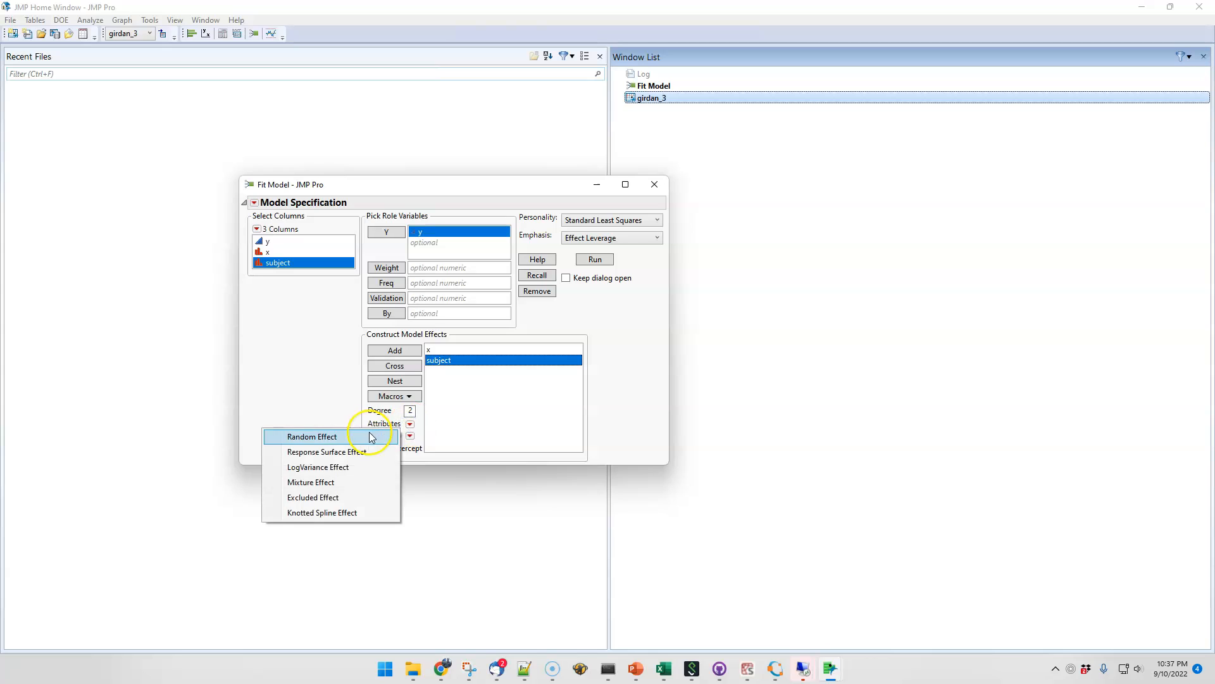
{"action": "left_click", "coordinate": [311, 436]}
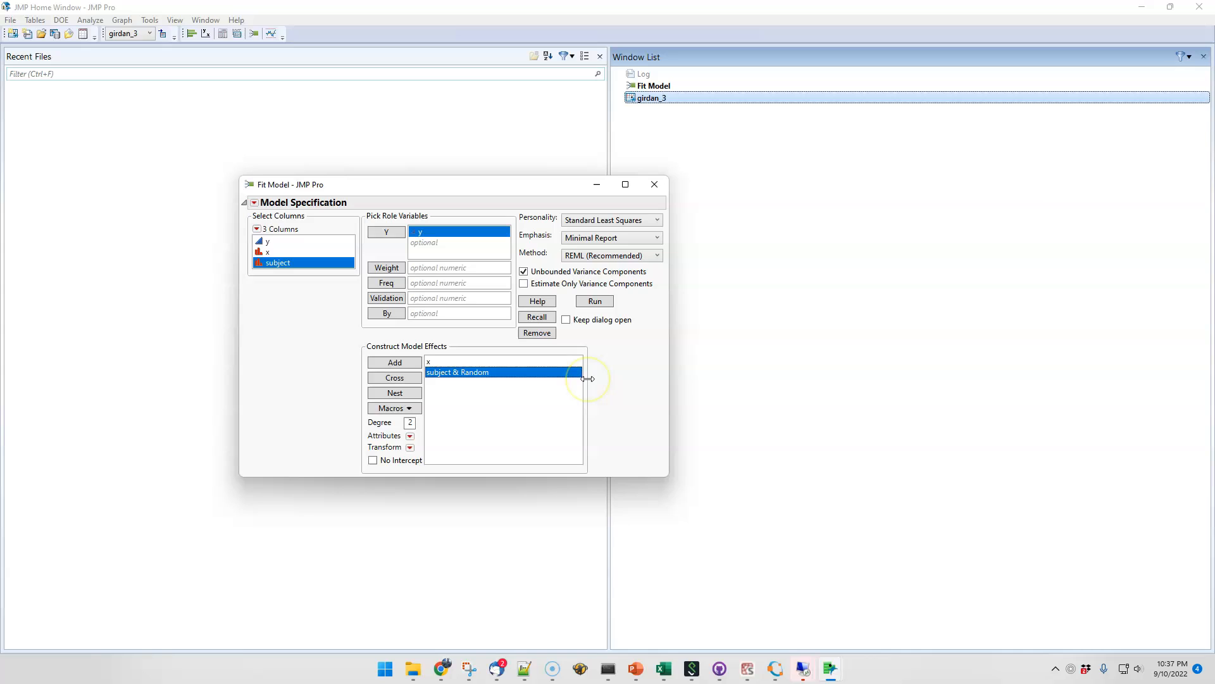
{"action": "mouse_move", "coordinate": [591, 383]}
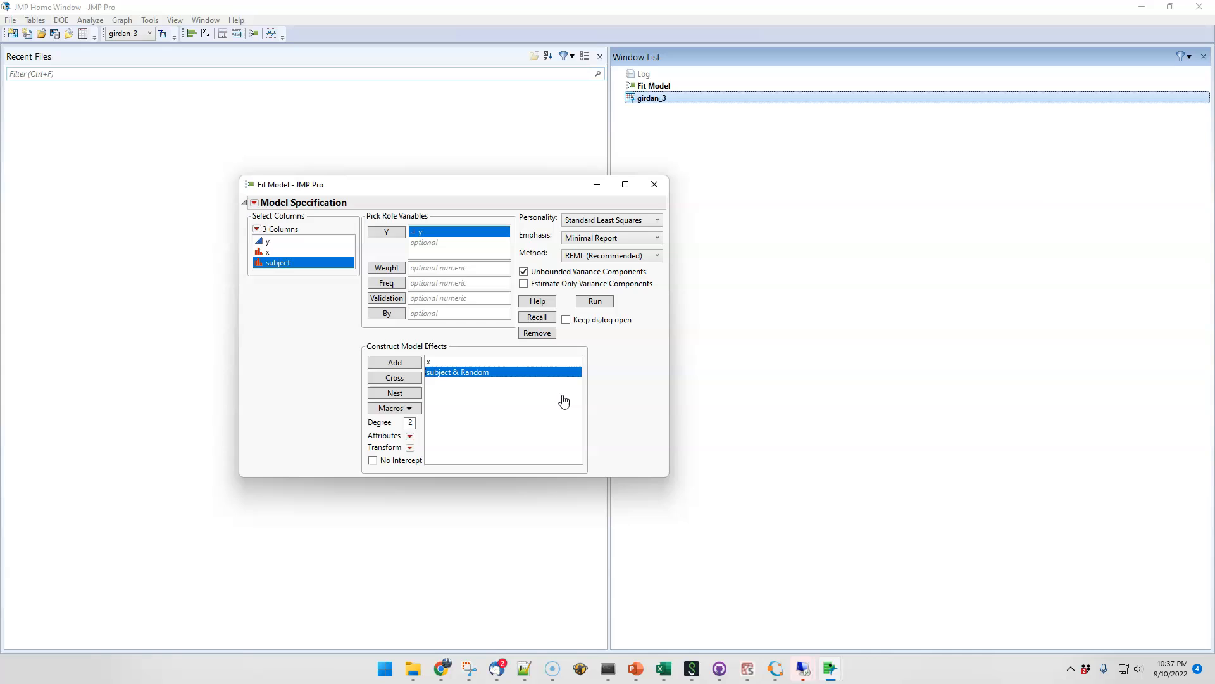
{"action": "mouse_move", "coordinate": [567, 394]}
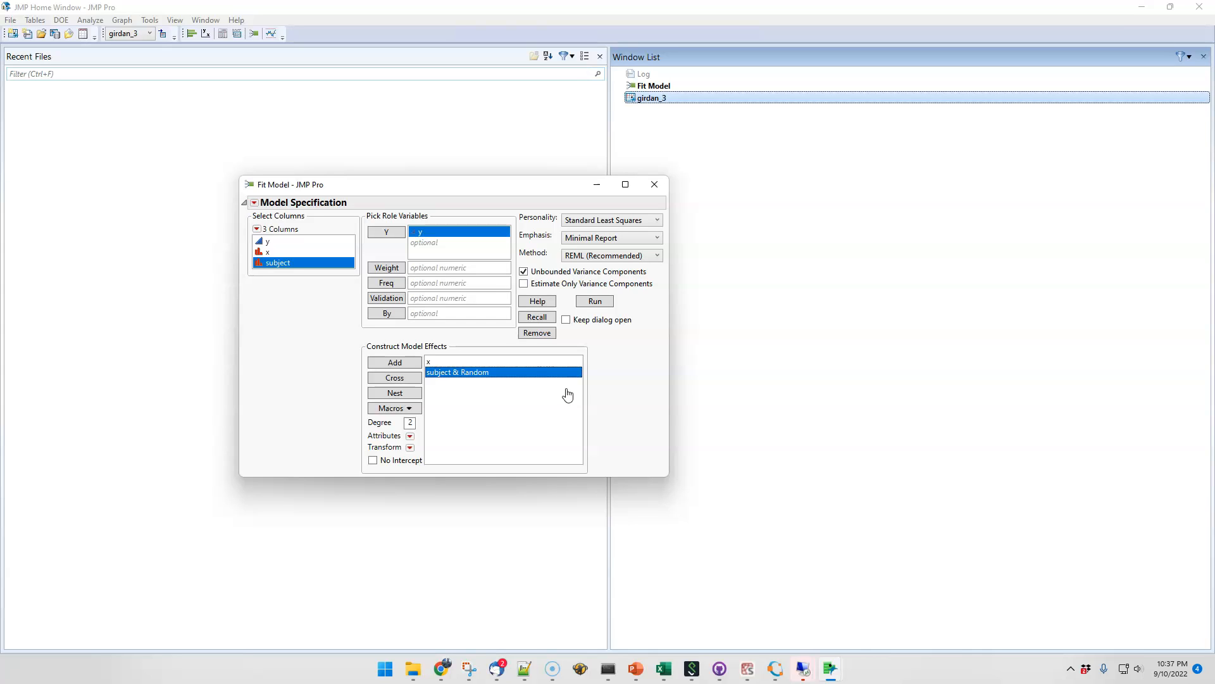
{"action": "mouse_move", "coordinate": [569, 394]}
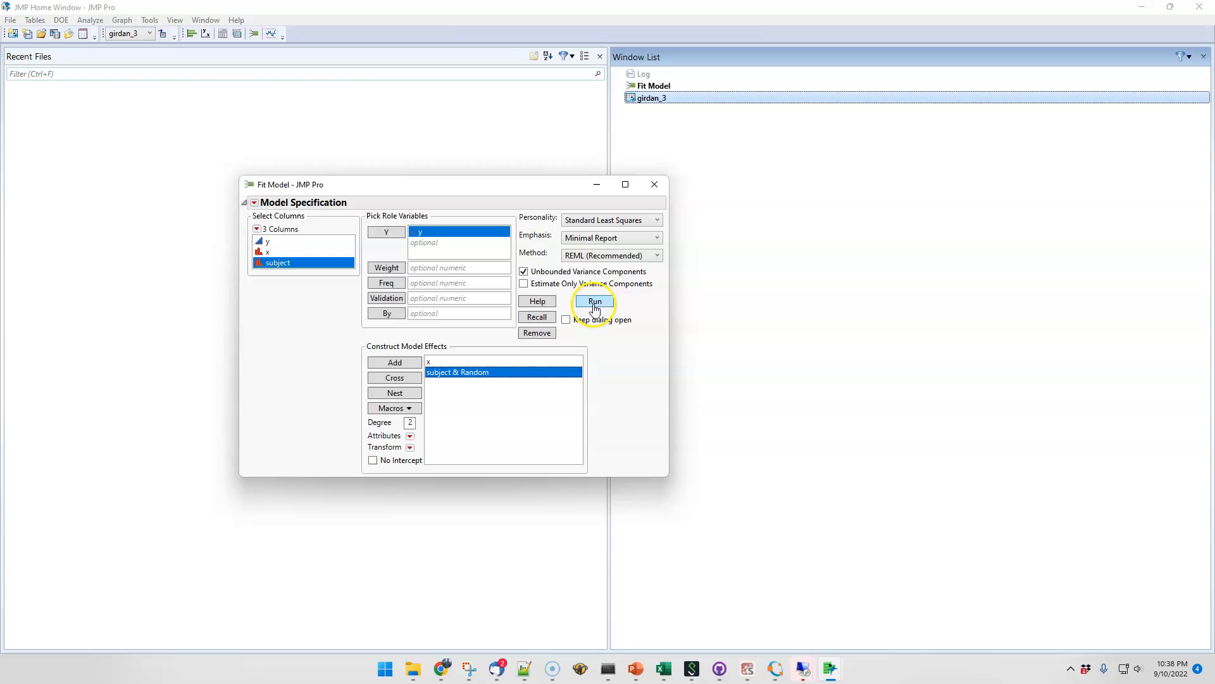
Step: Run the mixed model to get REML variance components and x's fixed effect test
{"action": "left_click", "coordinate": [594, 301]}
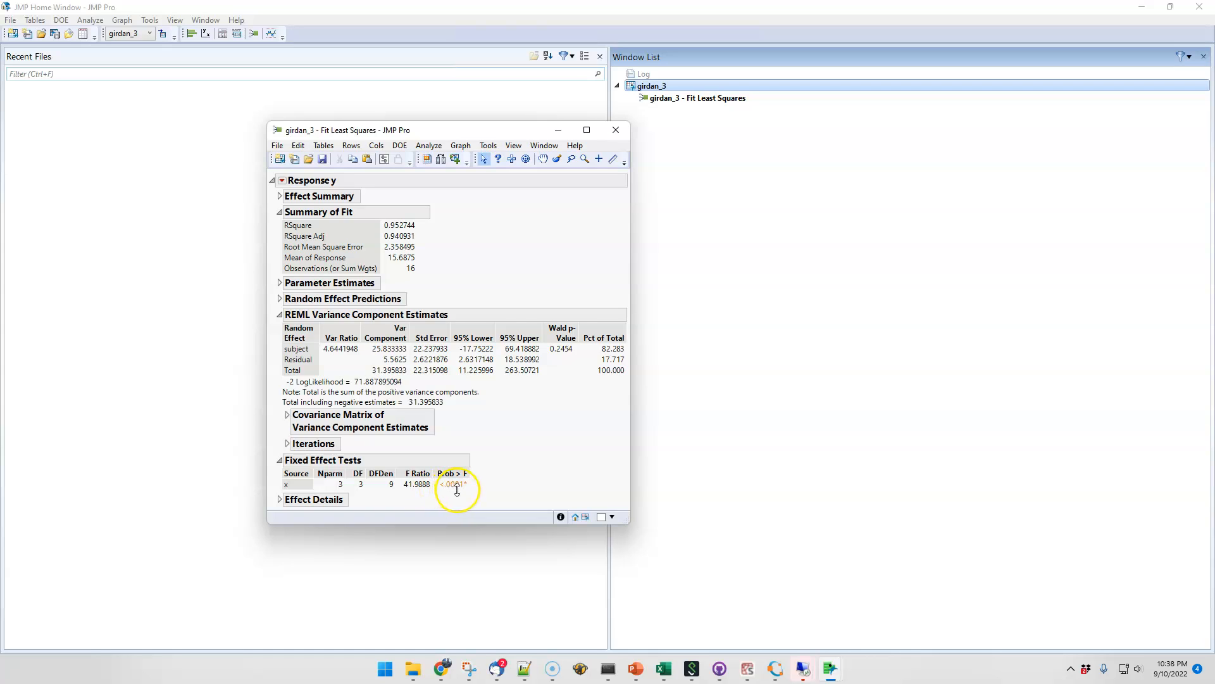
{"action": "mouse_move", "coordinate": [90, 604]}
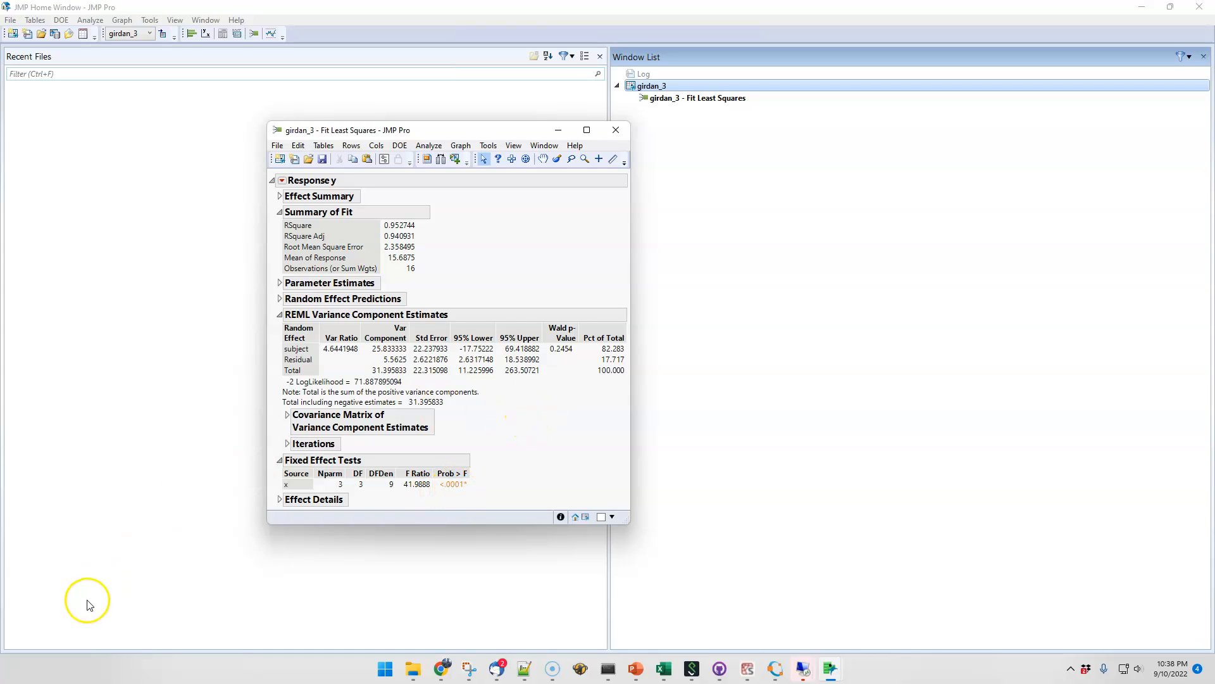